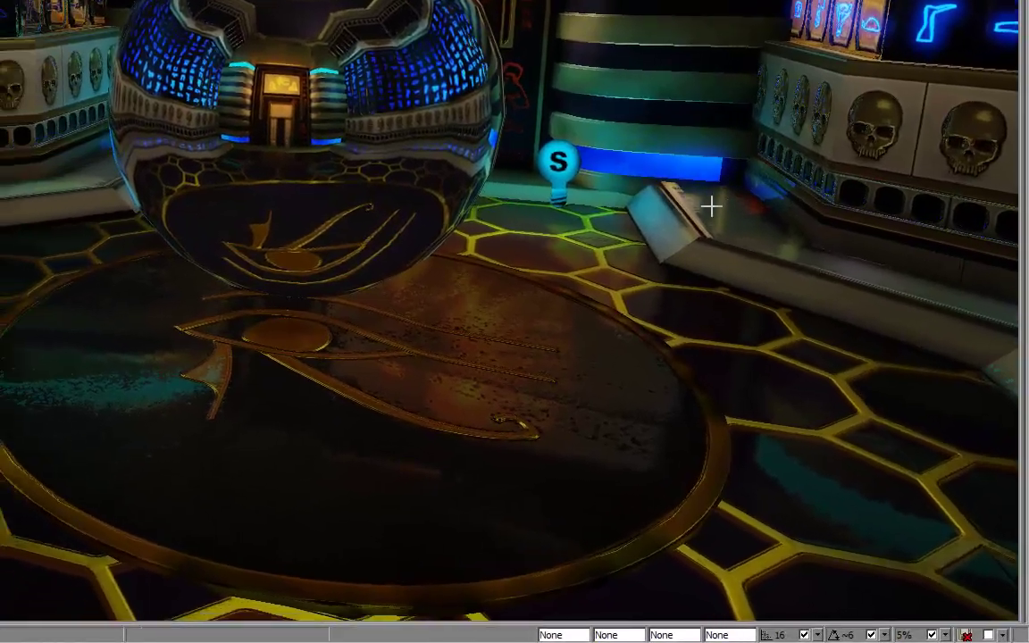
- Turn the perspective view from the reflective sphere toward the glowing blue hieroglyph wall
left_click_drag(711, 206, 580, 195)
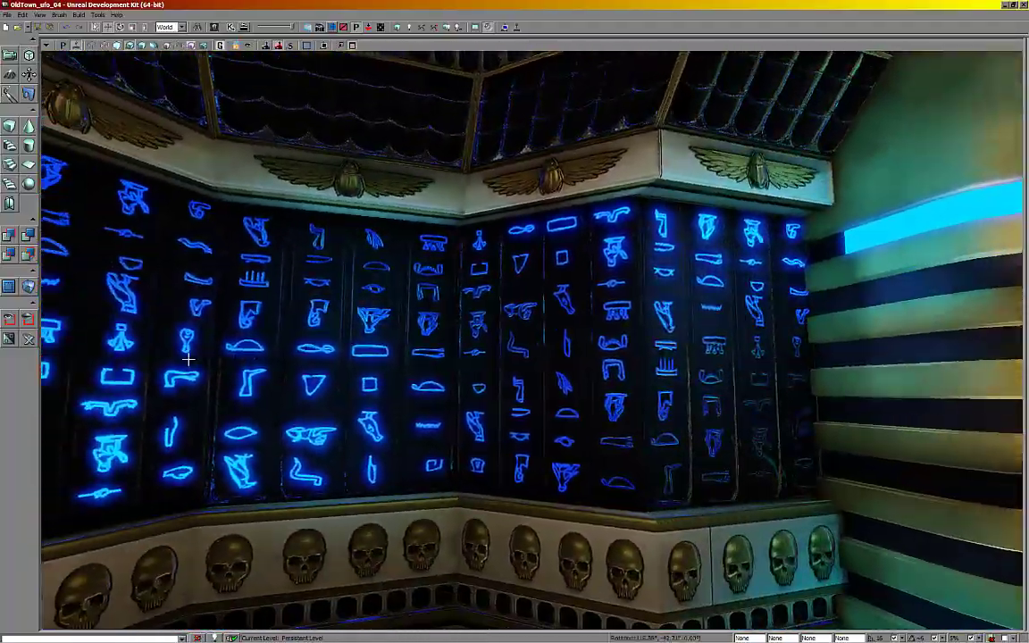
left_click_drag(187, 360, 419, 177)
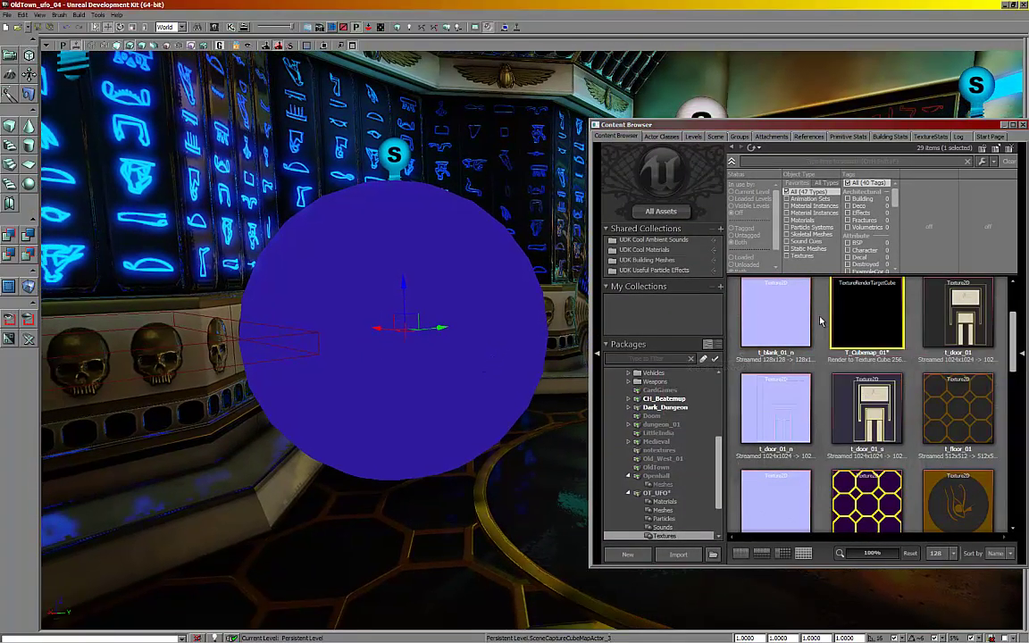
mouse_move(866, 313)
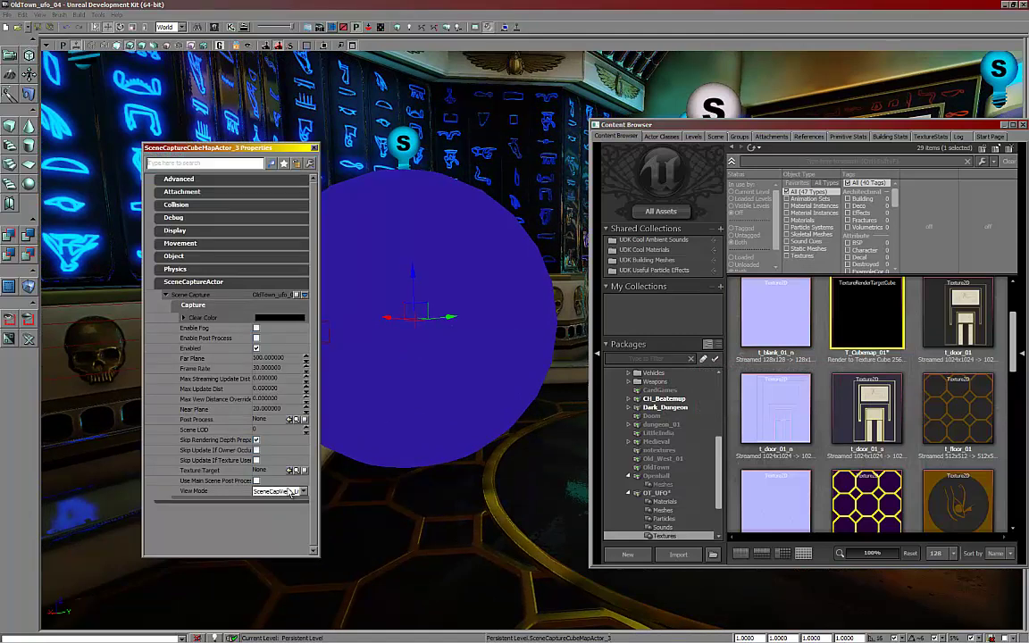
- Set the SceneCaptureCubeMapActor's Far Plane to 500 and Texture Target to T_Cubemap_01
left_click(297, 470)
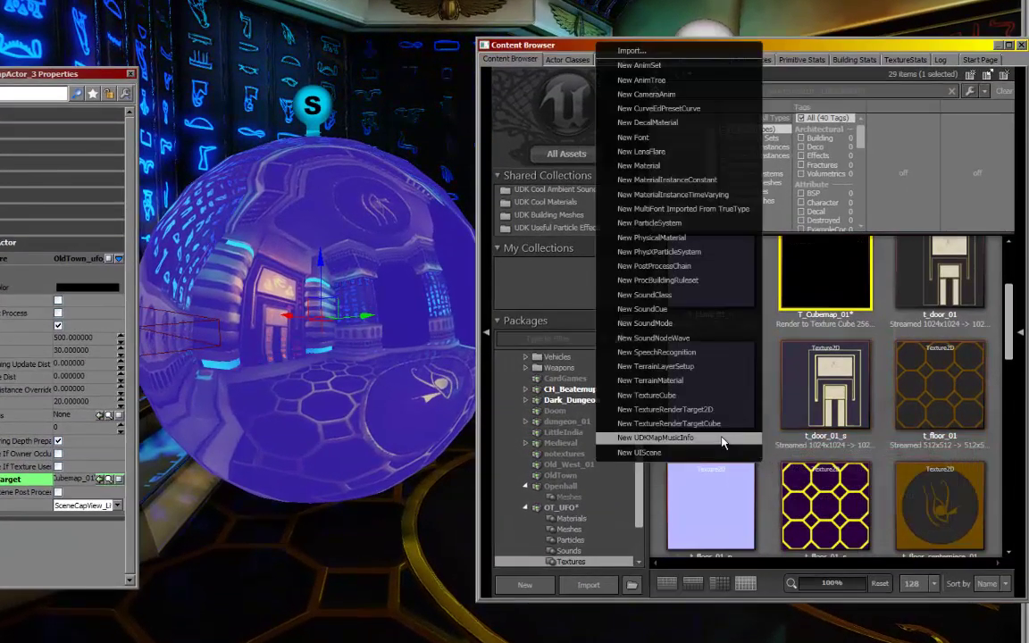
mouse_move(682, 424)
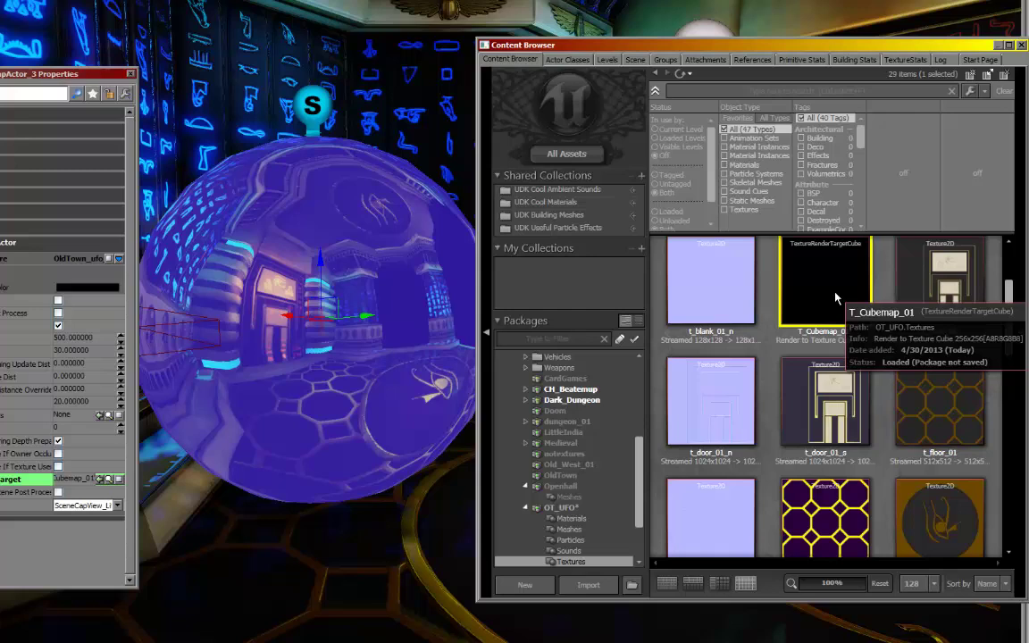
double_click(816, 281)
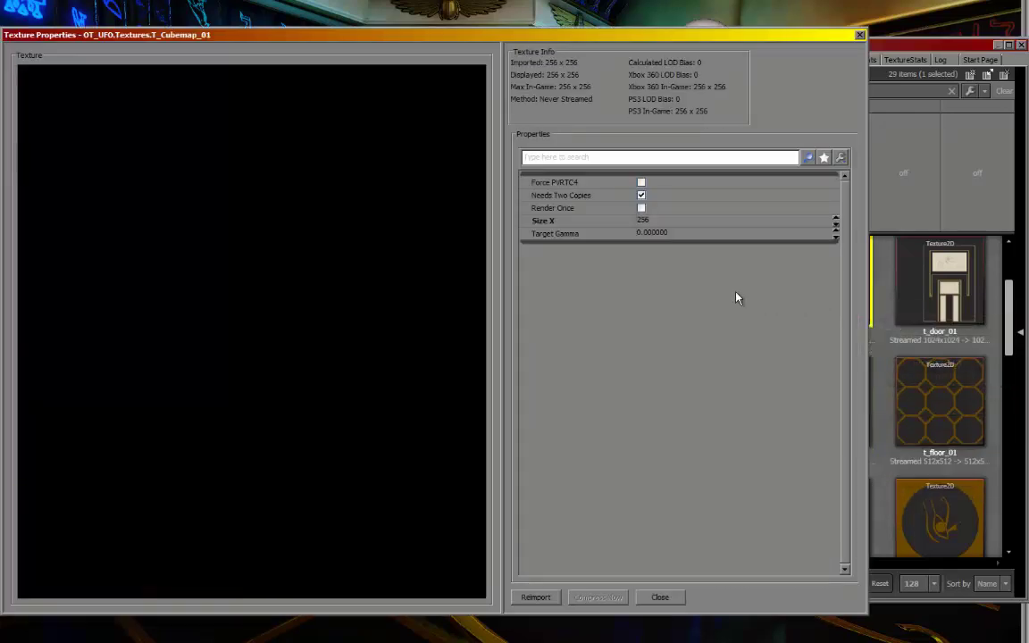
mouse_move(596, 230)
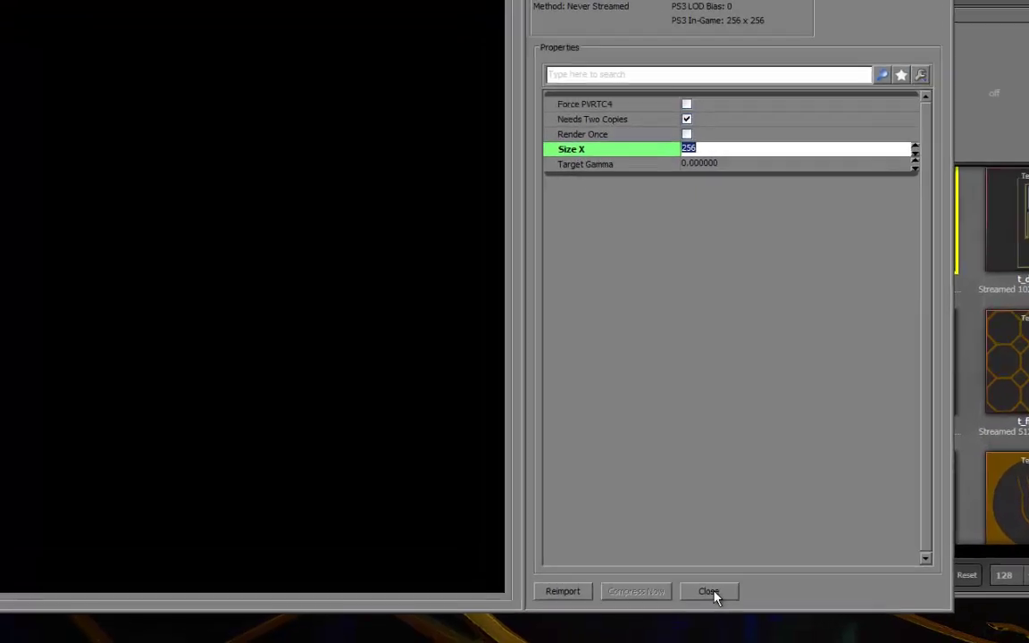
left_click(709, 591)
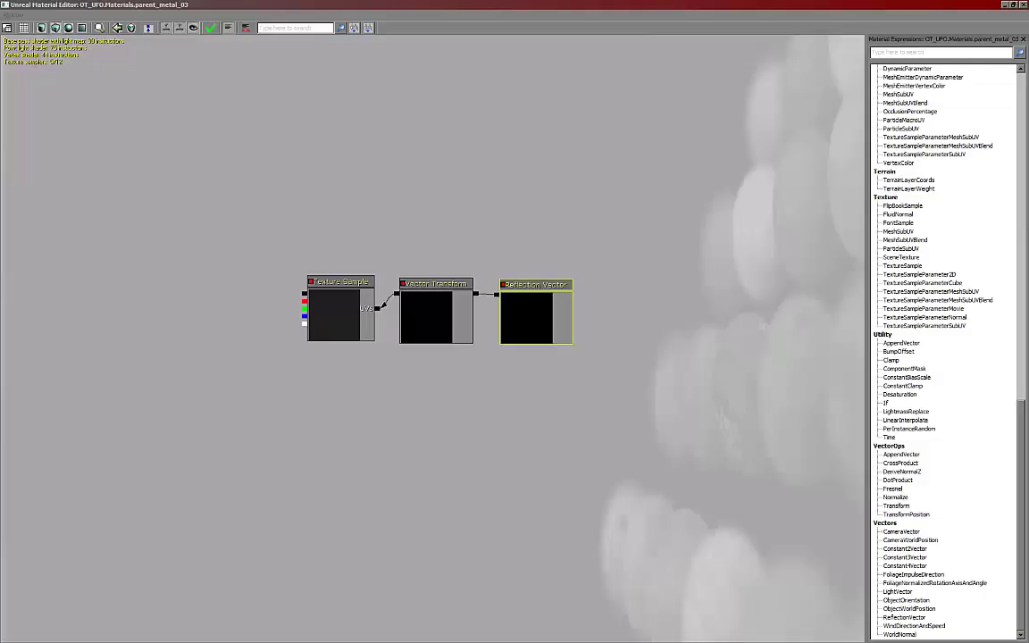
mouse_move(501, 397)
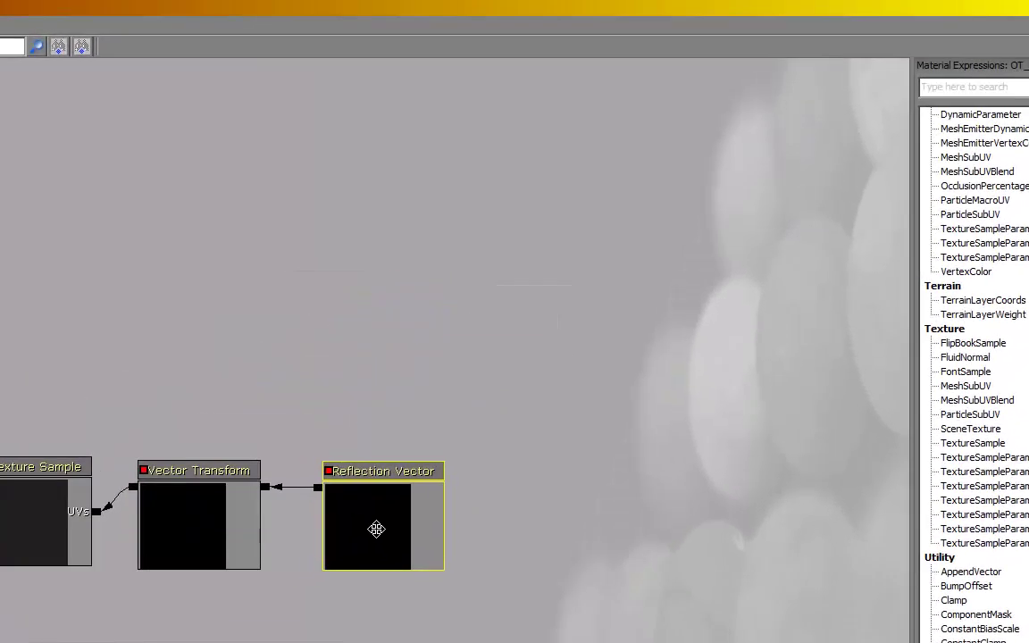
- Search and add VectorTransform and ReflectionVector expressions, then pick a texture sample parameter
left_click(969, 87)
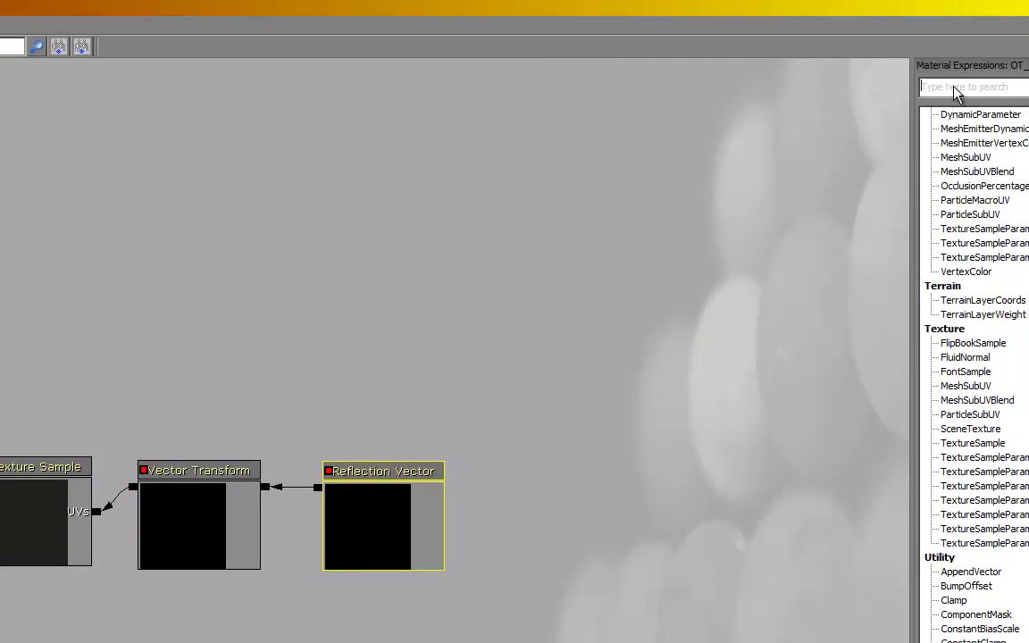
type("trans")
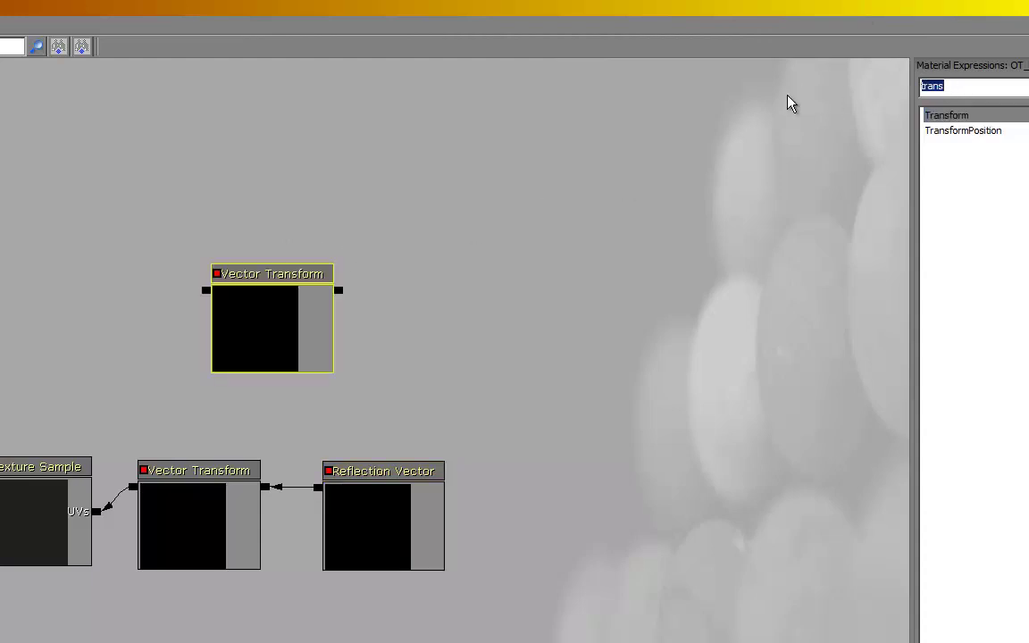
type("refl")
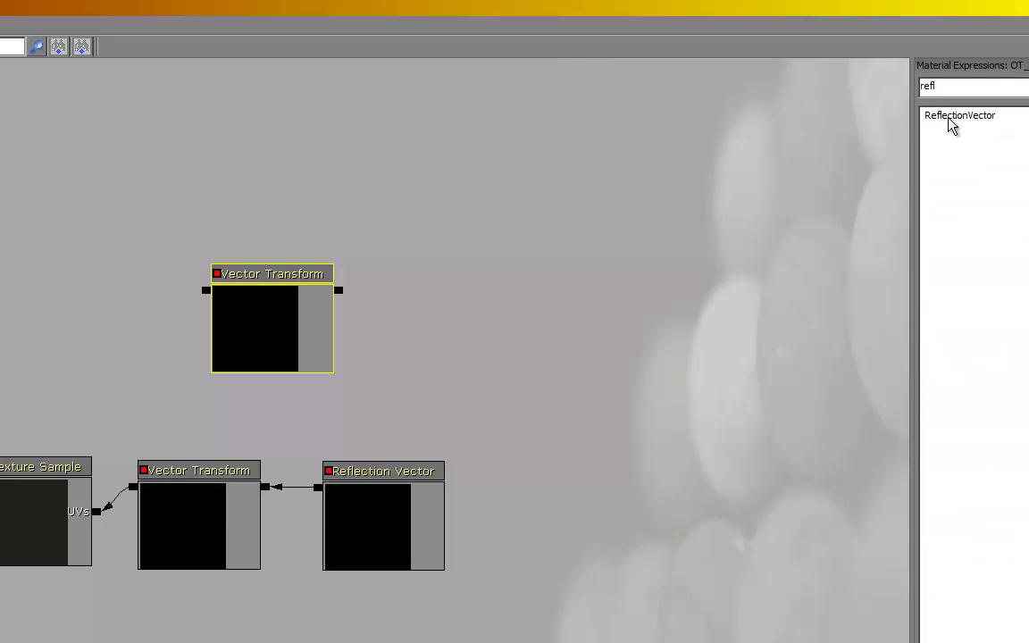
left_click(960, 114)
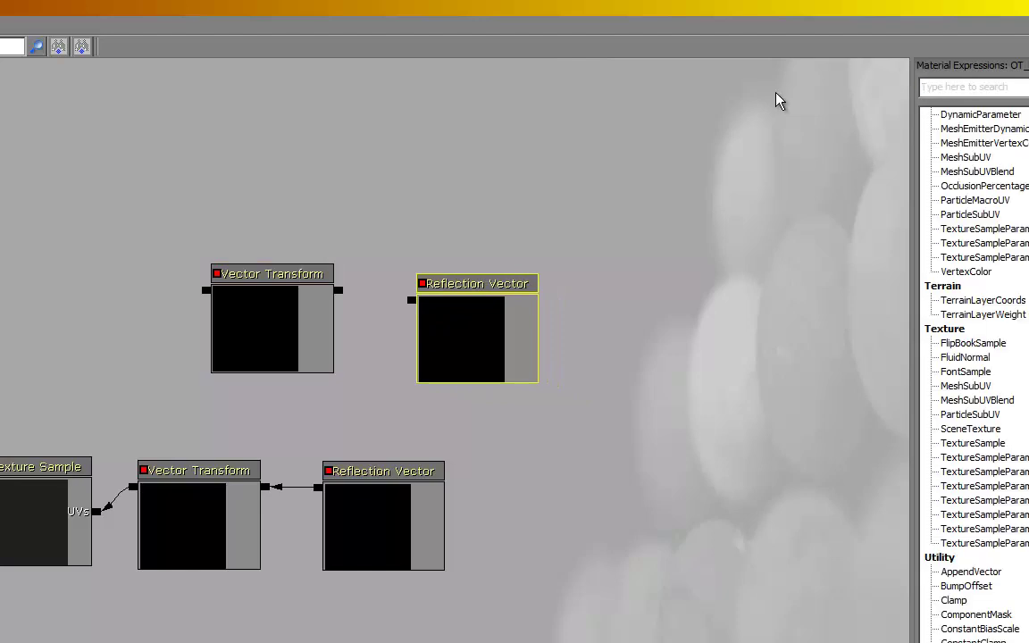
type("text")
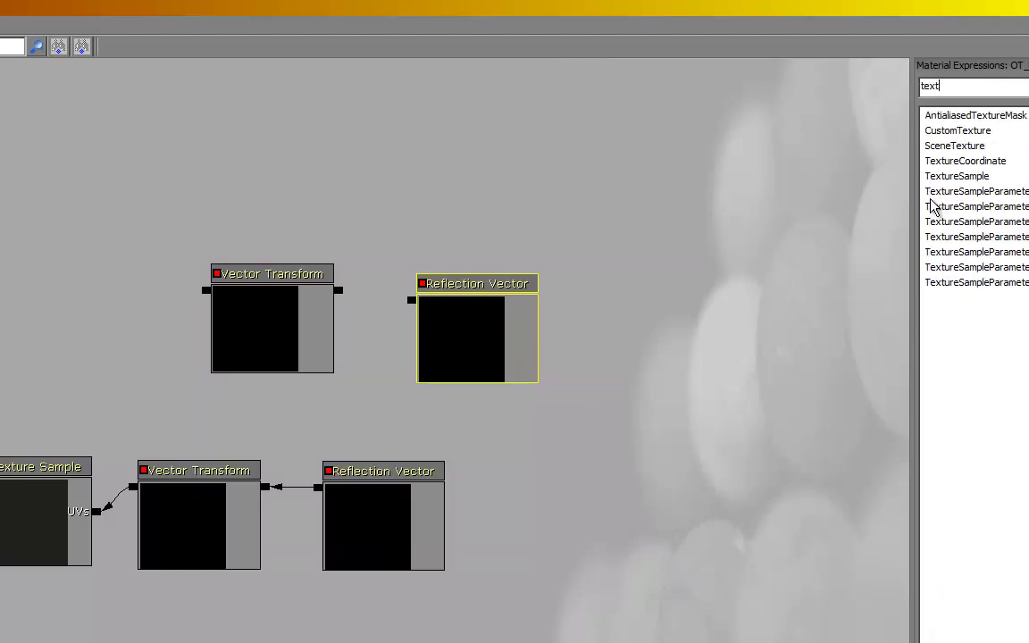
left_click(971, 206)
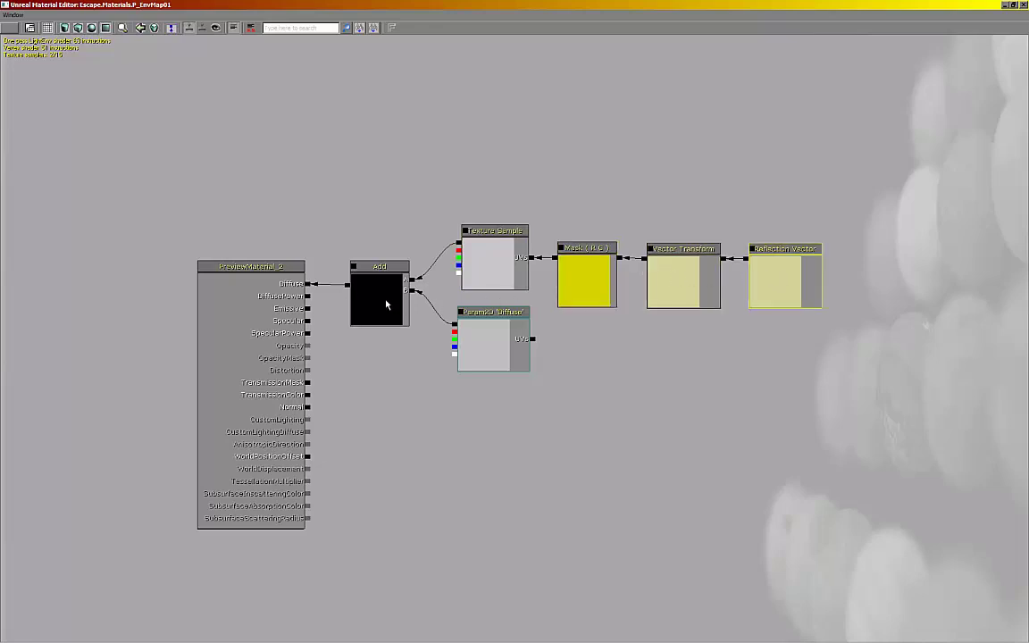
mouse_move(511, 351)
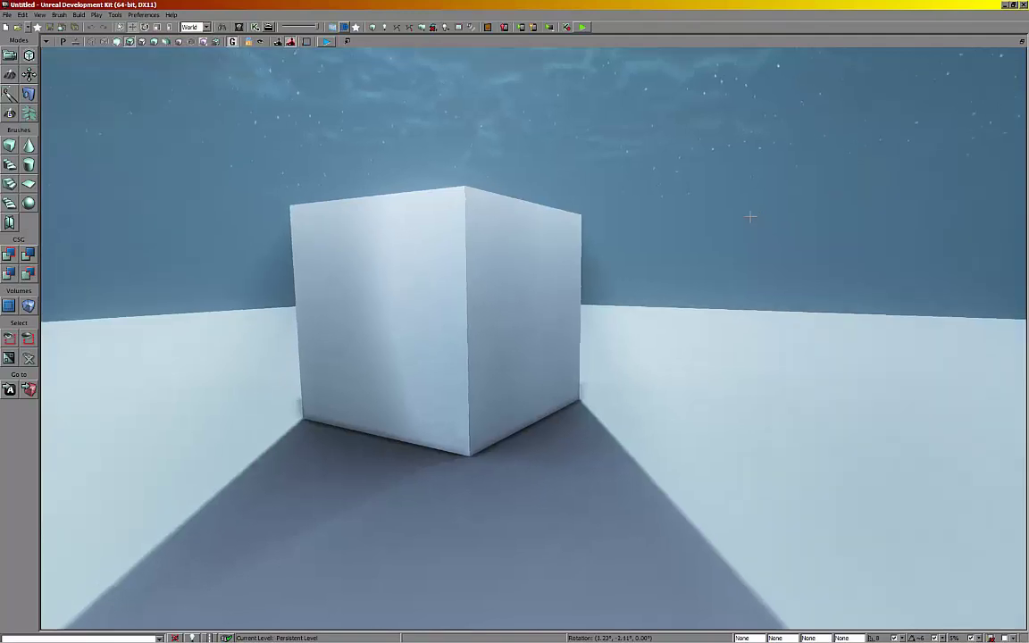
- Play the level from the chosen viewport spot, then save the Escape package
right_click(540, 348)
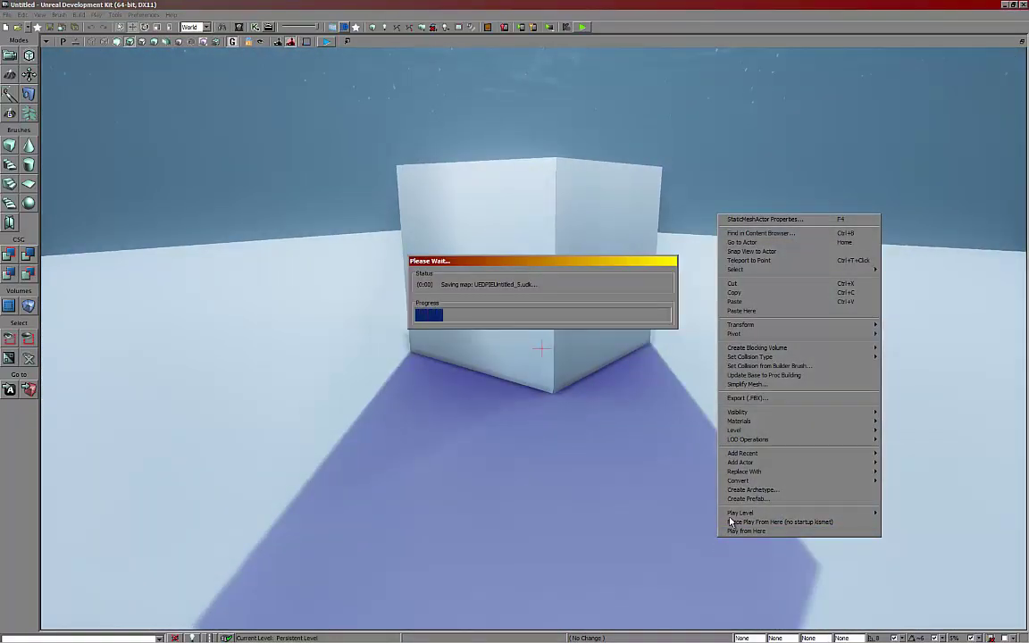
left_click(744, 531)
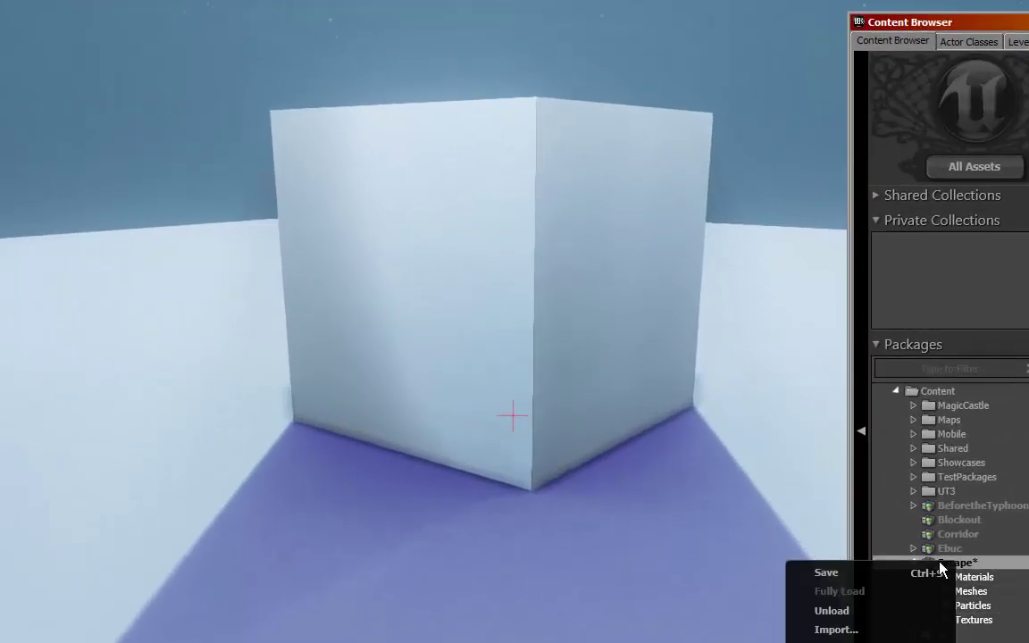
left_click(825, 571)
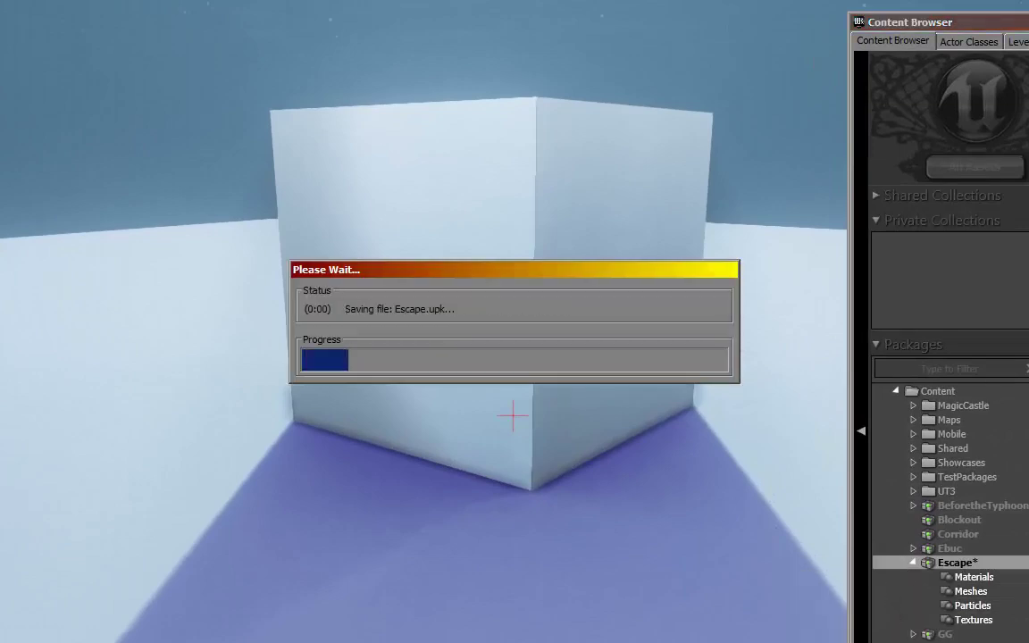